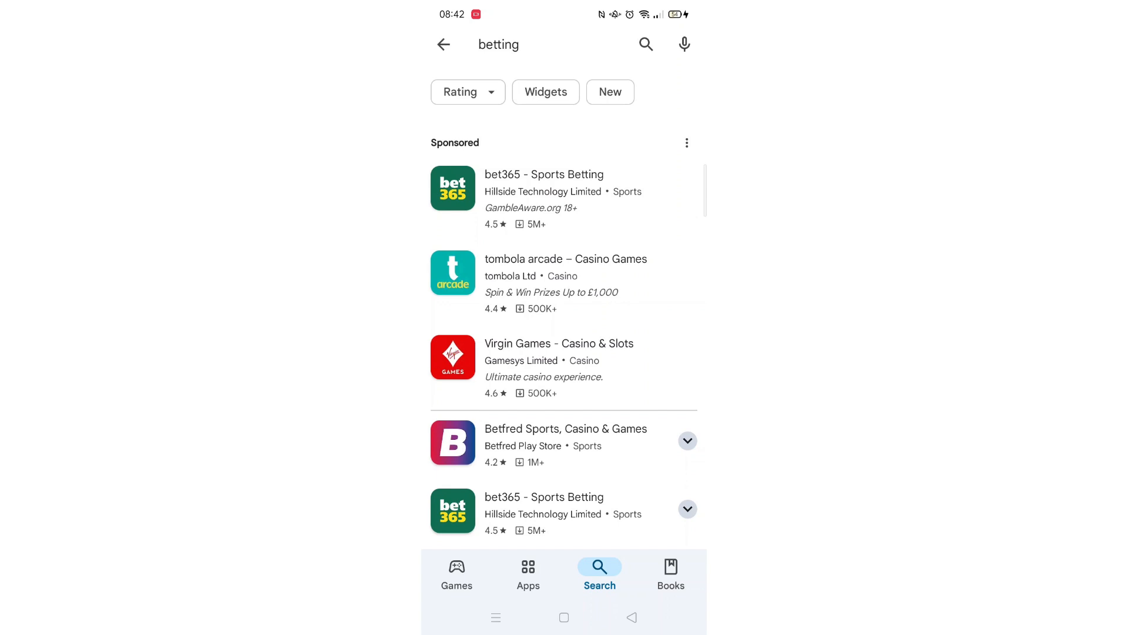
Leave the 'betting' search results and return to the Search tab home.
{"action": "left_click", "coordinate": [444, 43]}
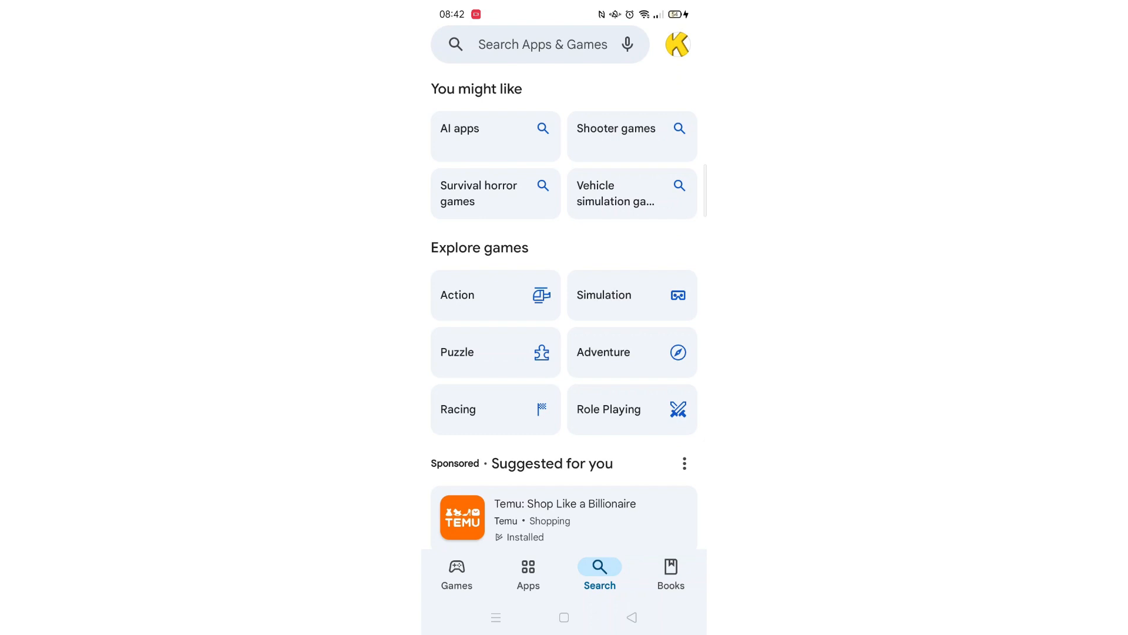
Search for 'bet' and reach the Betfred Sports, Casino & Games listing.
{"action": "left_click", "coordinate": [543, 44]}
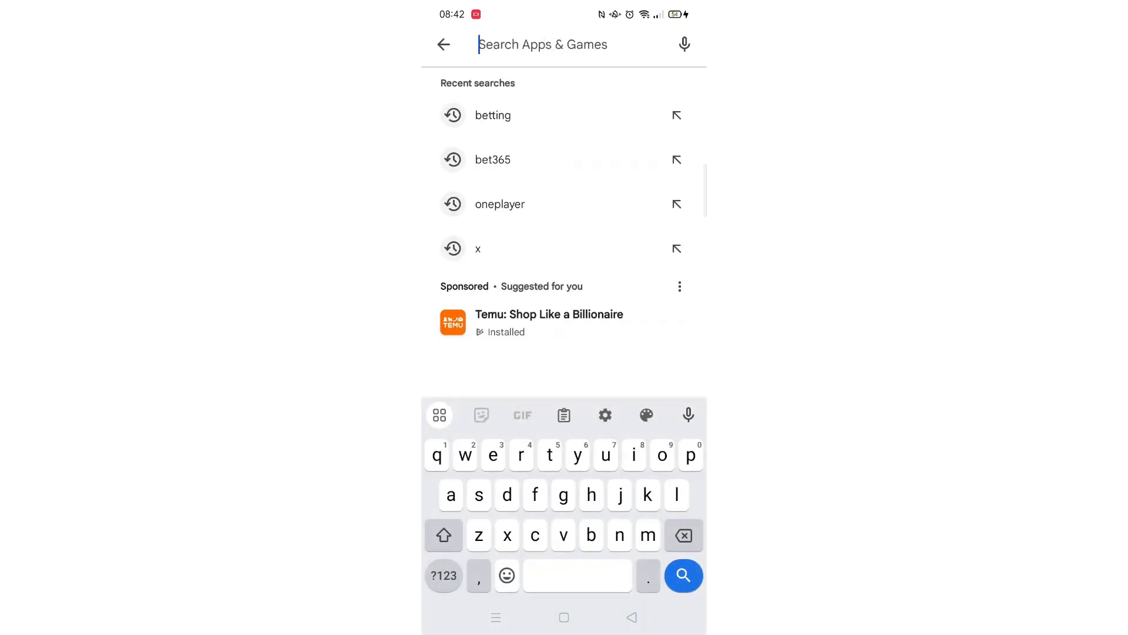
{"action": "type", "text": "bet"}
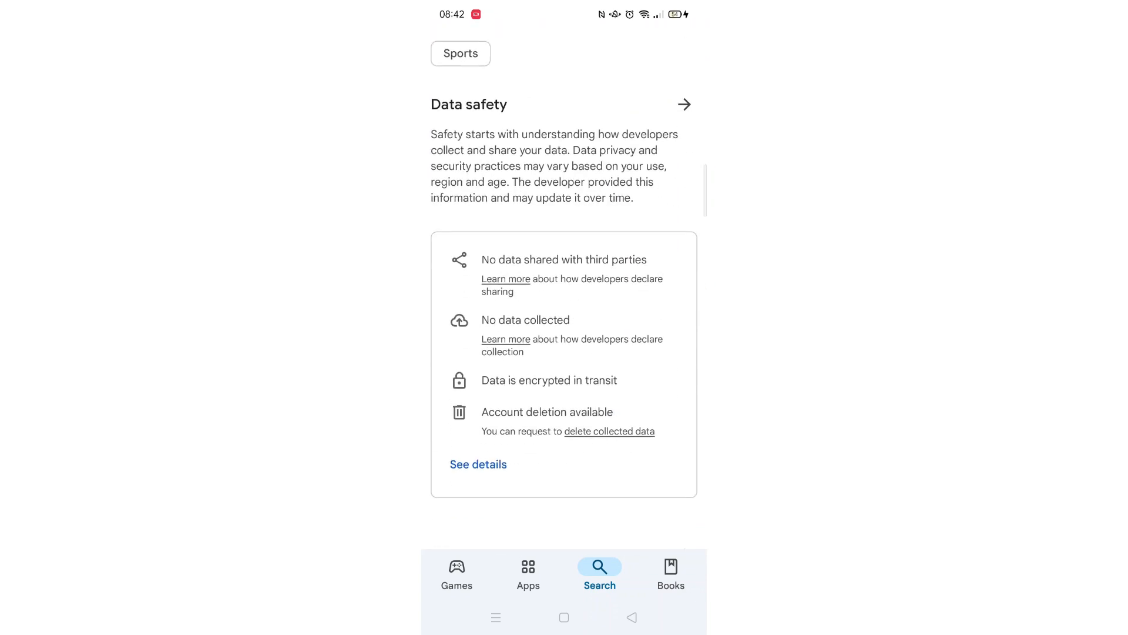
Bring up the Betfred app's full About details with the device-compatibility explanation.
{"action": "scroll", "scroll_direction": "down", "scroll_amount": 3}
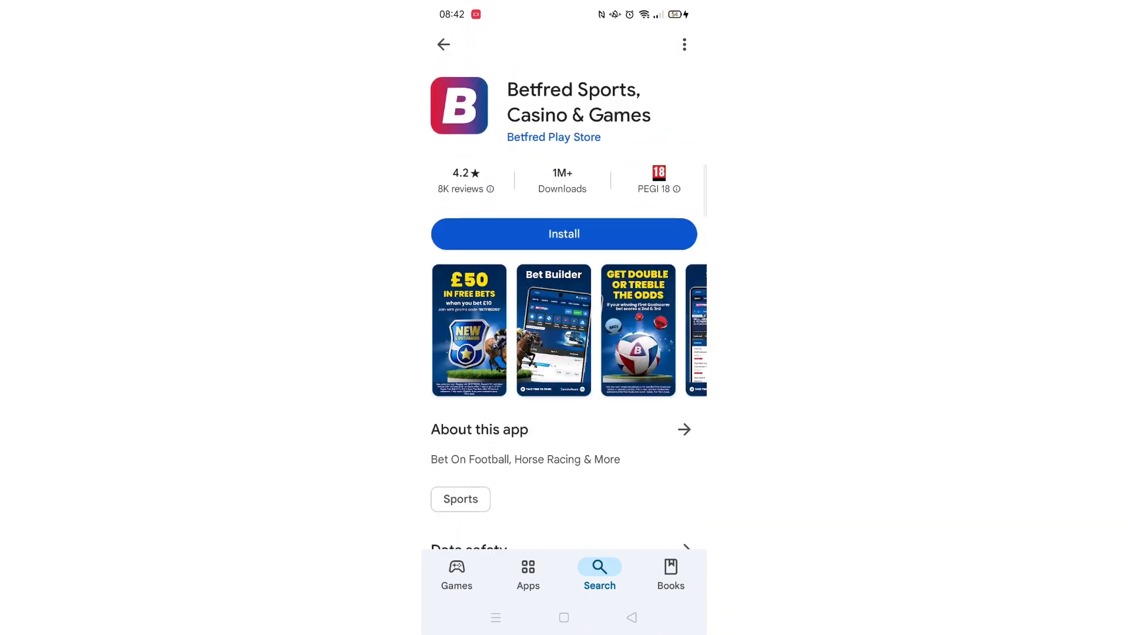
{"action": "left_click", "coordinate": [683, 429]}
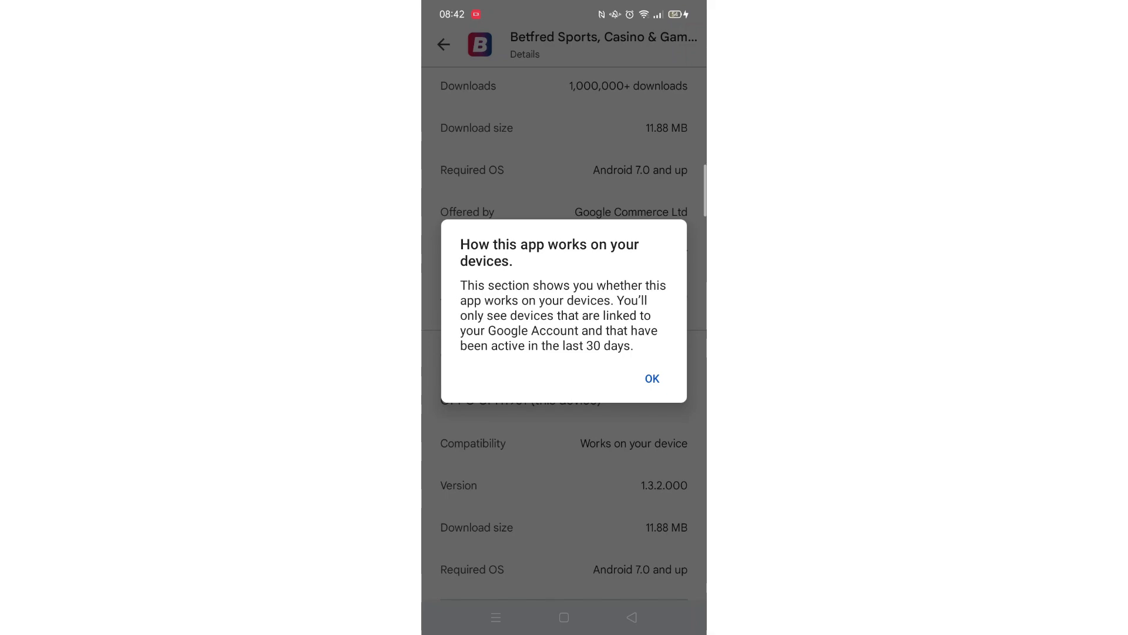
{"action": "left_click", "coordinate": [651, 379]}
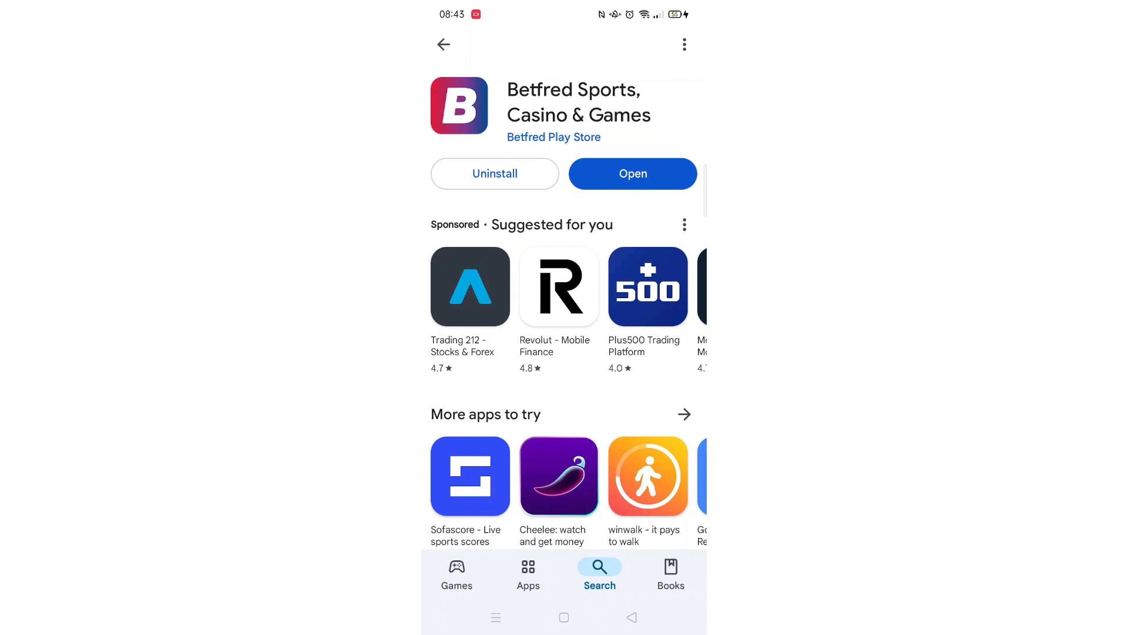
Launch the newly installed Betfred Sports, Casino & Games app from its store page.
{"action": "left_click", "coordinate": [633, 174]}
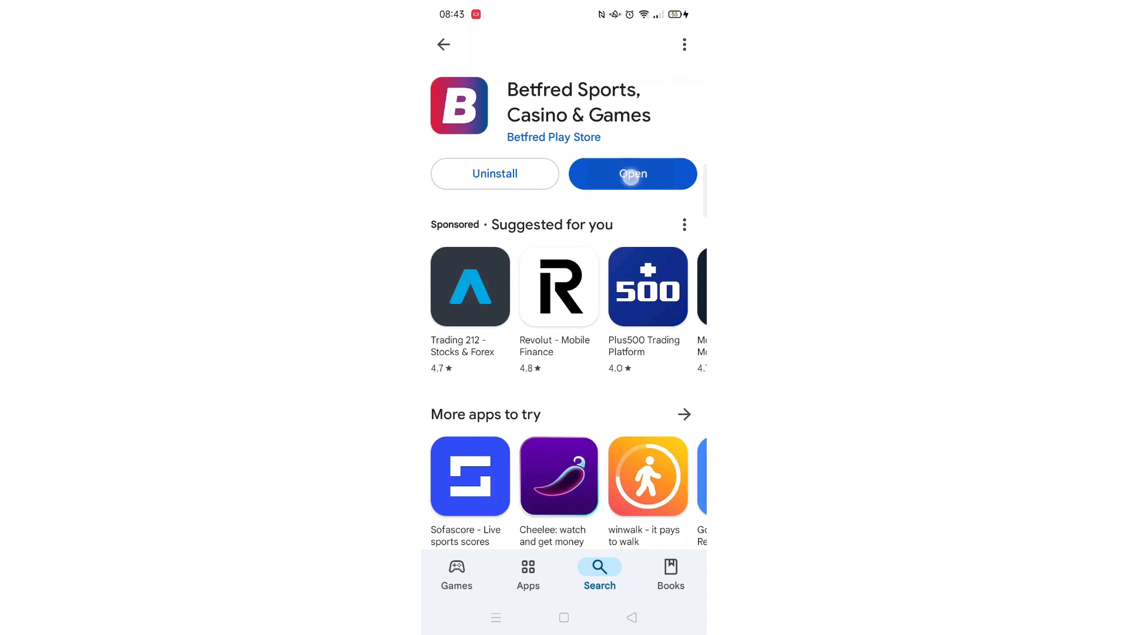
Start Betfred so its splash screen with logo and licensing text appears.
{"action": "left_click", "coordinate": [633, 174]}
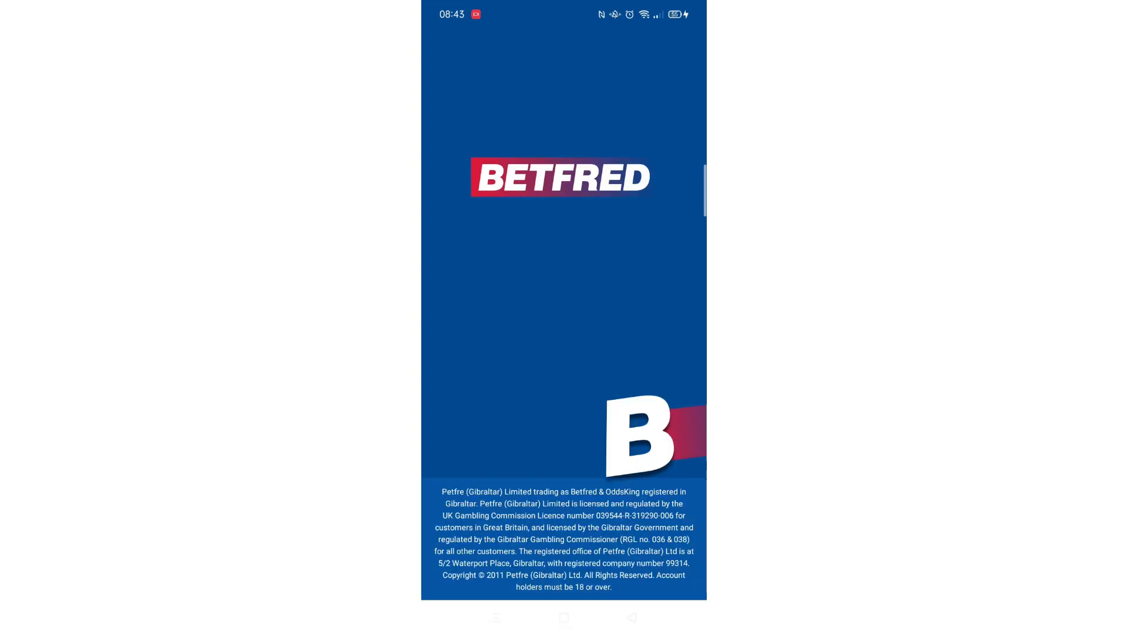